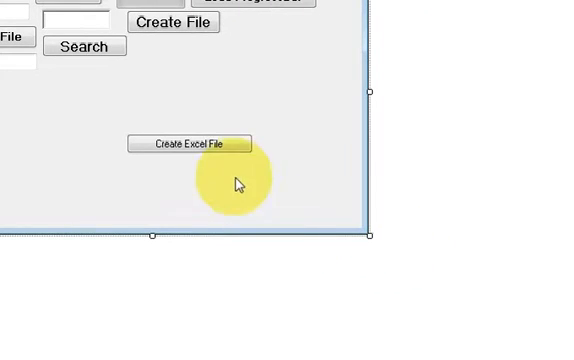
mouse_move(145, 105)
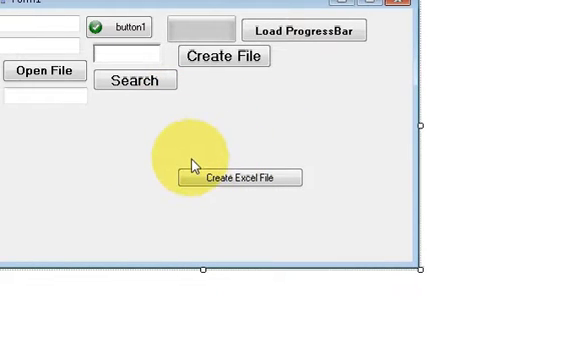
mouse_move(170, 176)
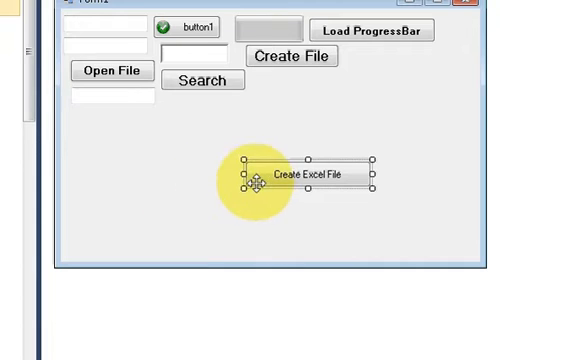
mouse_move(221, 205)
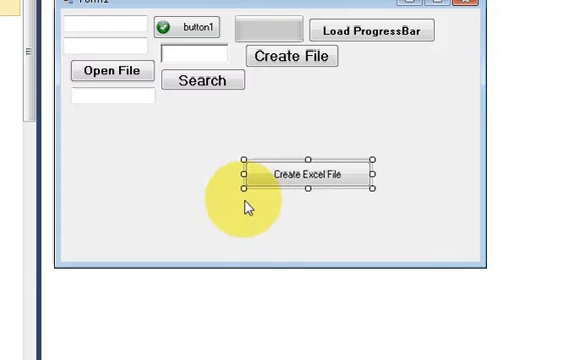
mouse_move(282, 213)
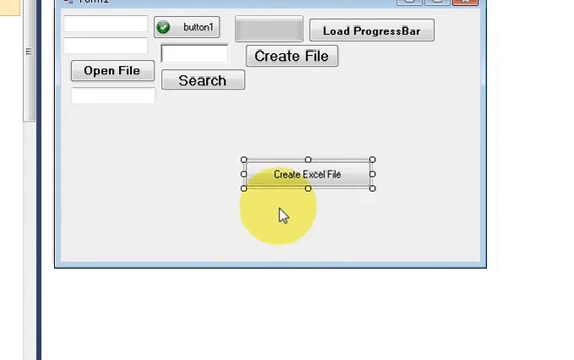
mouse_move(271, 239)
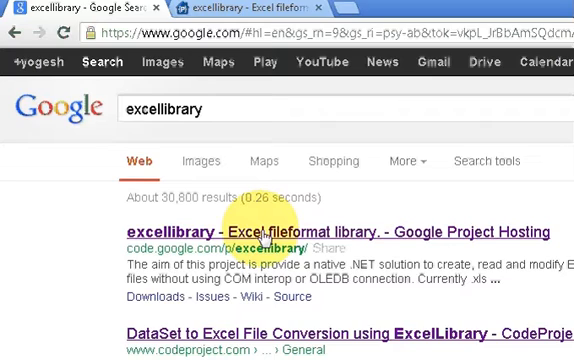
- Open the excellibrary project's Google Project Hosting page from the search results
left_click(265, 233)
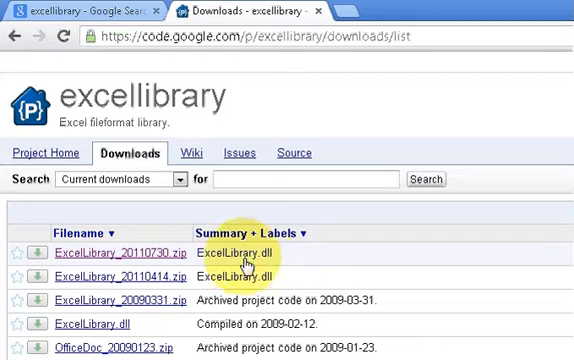
- Select ExcelLibrary.dll inside the downloaded ExcelLibrary archive in WinRAR
scroll("down", 3)
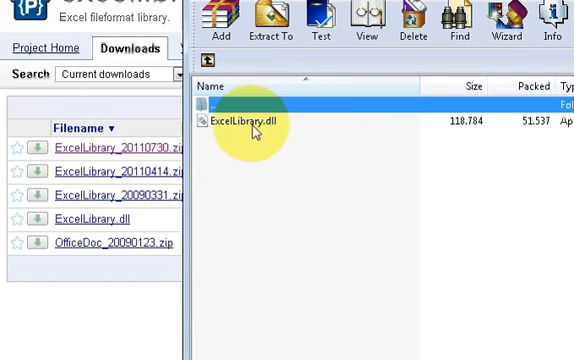
left_click(250, 120)
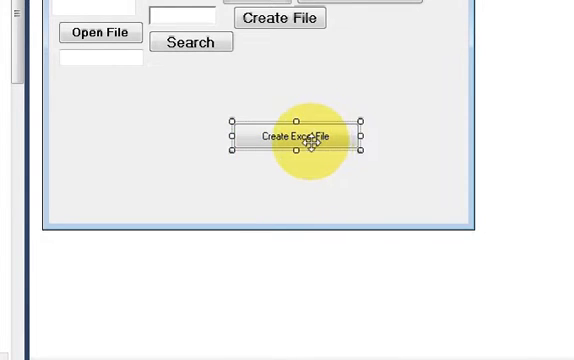
mouse_move(340, 162)
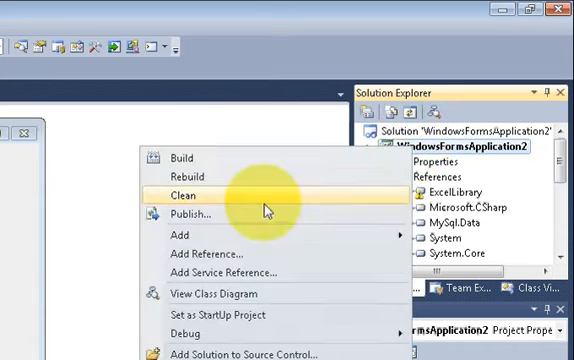
- Add ExcelLibrary.dll as a project reference through the Add Reference Browse tab
left_click(186, 192)
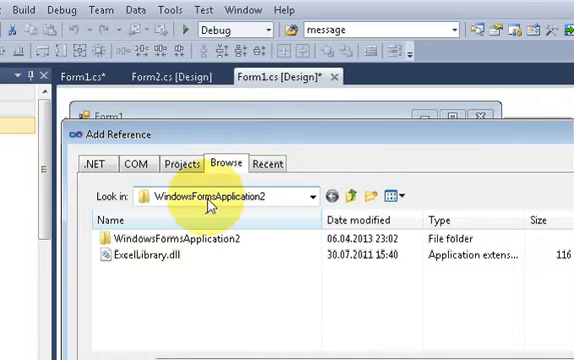
left_click(160, 261)
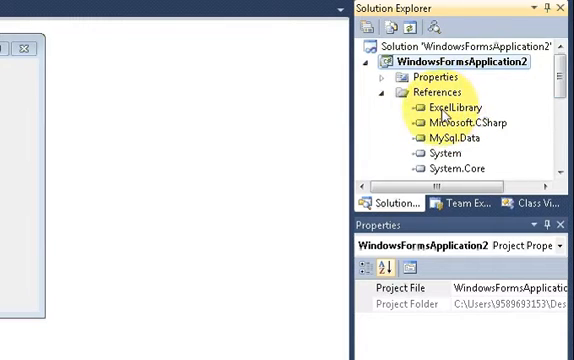
mouse_move(449, 114)
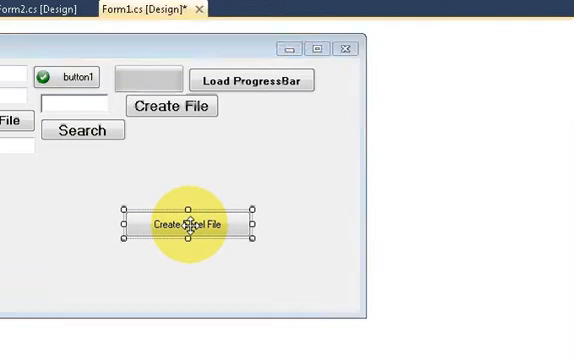
- Generate button6_Click and add usings for ExcelLibrary.CompoundDocumentFormat and ExcelLibrary.SpreadSheet
double_click(188, 223)
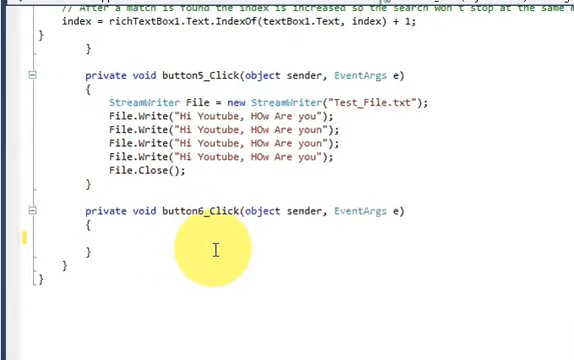
scroll("down", 3)
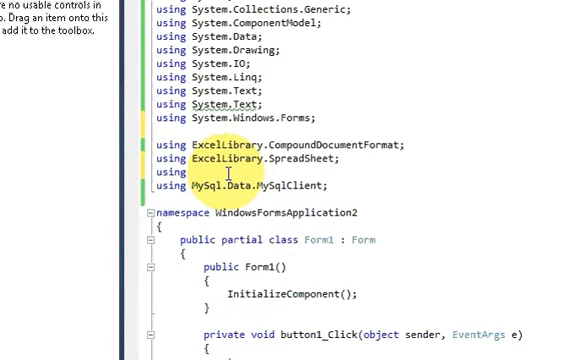
type("ExcelLibrary")
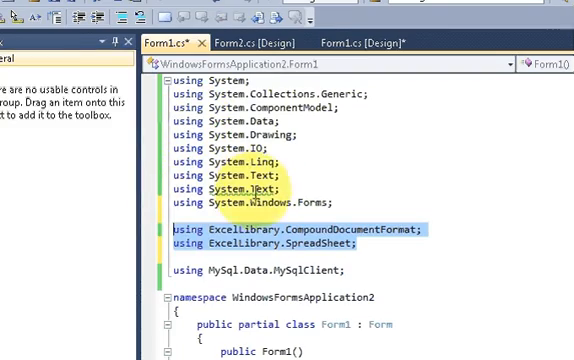
scroll("down", 3)
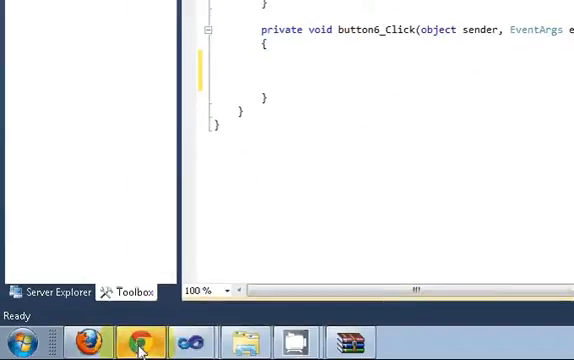
- Read the ExcelLibrary example code for creating and reading xls files in Chrome
left_click(135, 340)
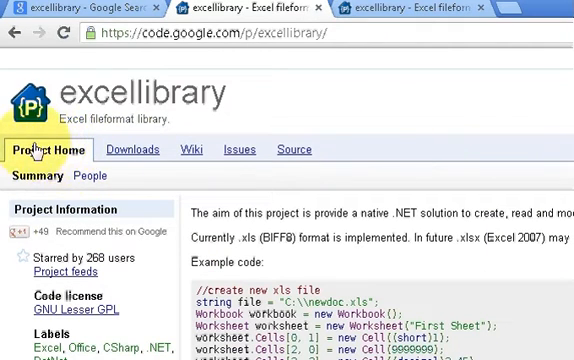
scroll("down", 3)
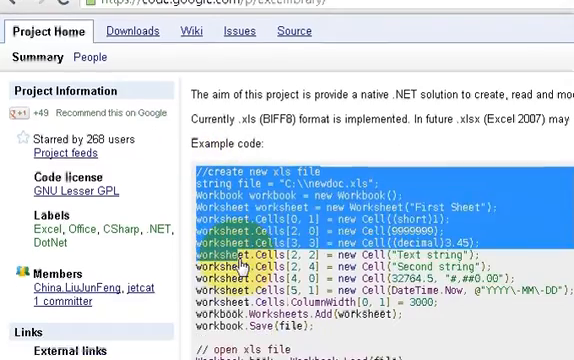
scroll("down", 3)
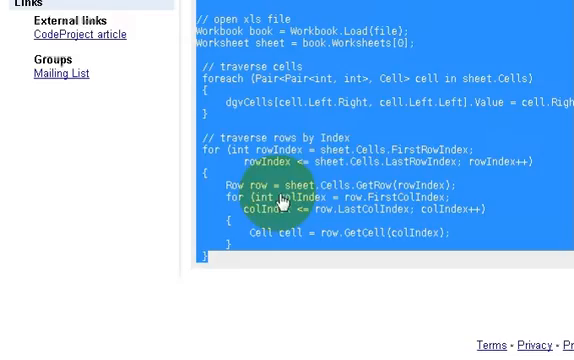
scroll("up", 3)
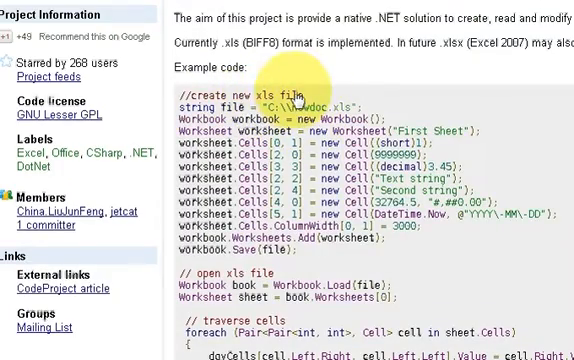
scroll("down", 3)
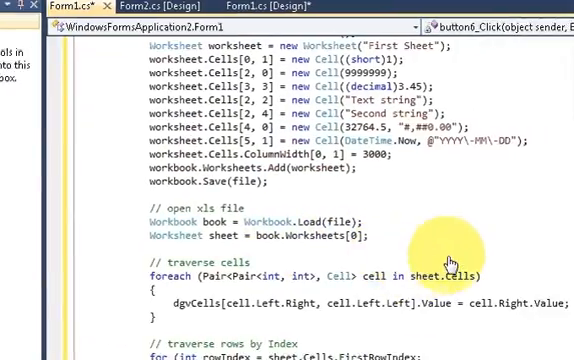
- Delete the 'traverse rows by Index' for-loop block from the Excel button handler
scroll("down", 3)
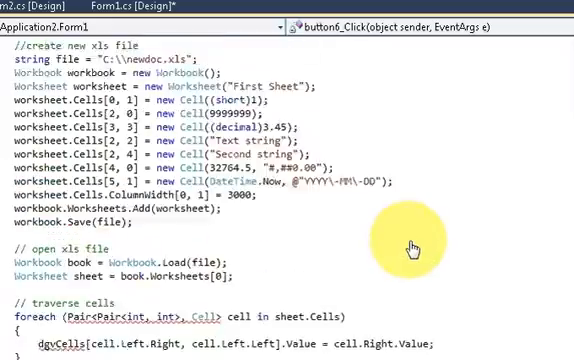
scroll("down", 3)
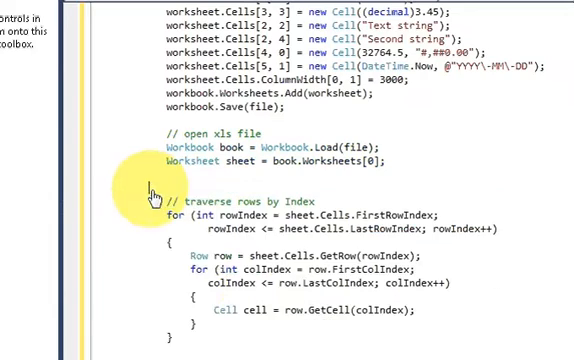
scroll("down", 3)
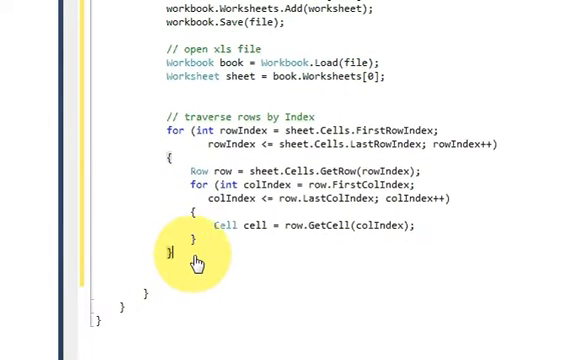
left_click_drag(197, 262, 155, 135)
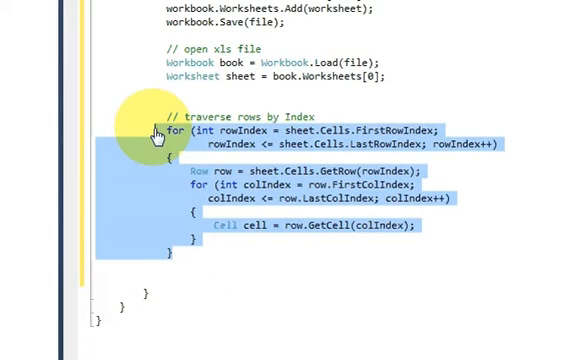
scroll("up", 3)
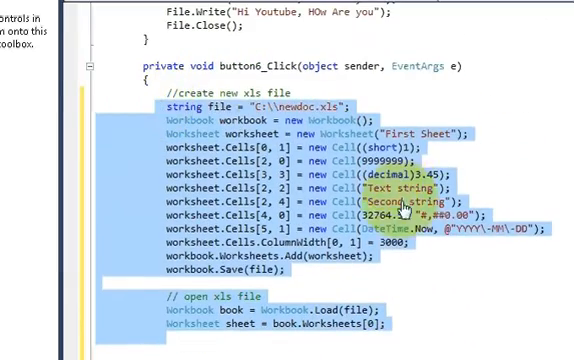
scroll("down", 3)
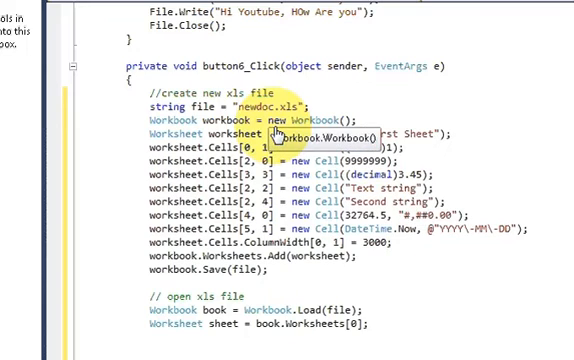
mouse_move(340, 115)
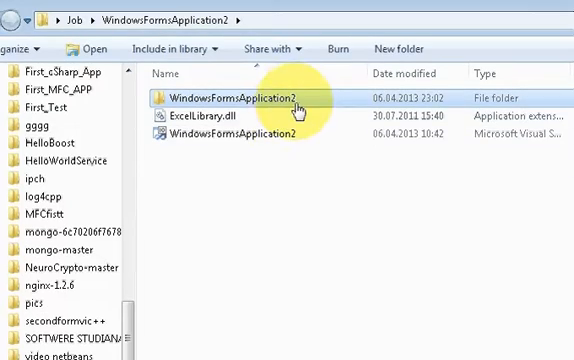
- Go into the inner WindowsFormsApplication2 folder and then its bin folder
double_click(235, 100)
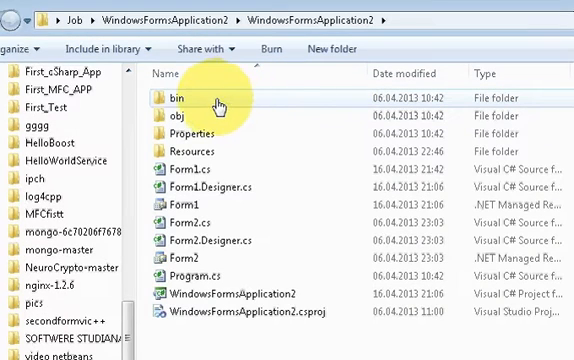
double_click(180, 96)
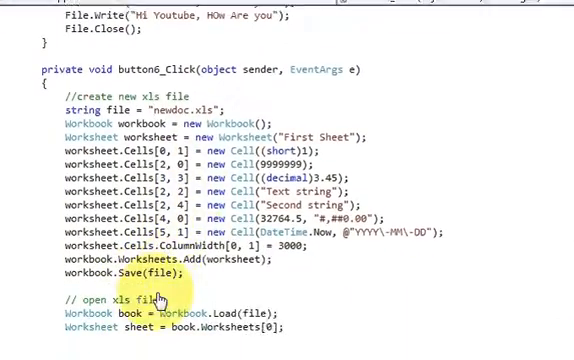
- Run the app and click Create Excel File to produce newdoc.xls
scroll("down", 3)
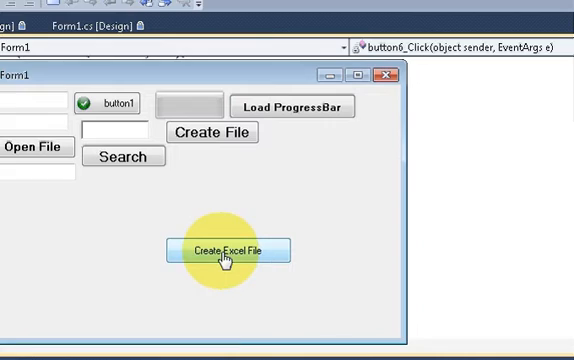
left_click(222, 250)
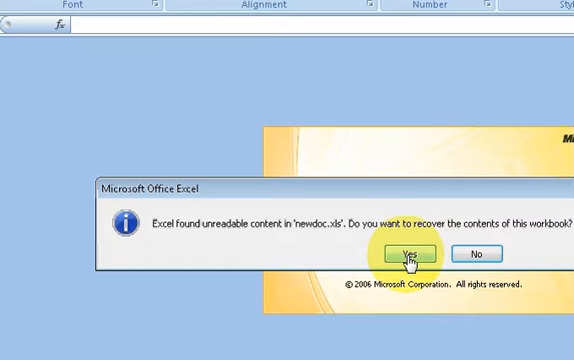
- Recover newdoc.xls, close the repair report, and deselect the filled cells
left_click(408, 252)
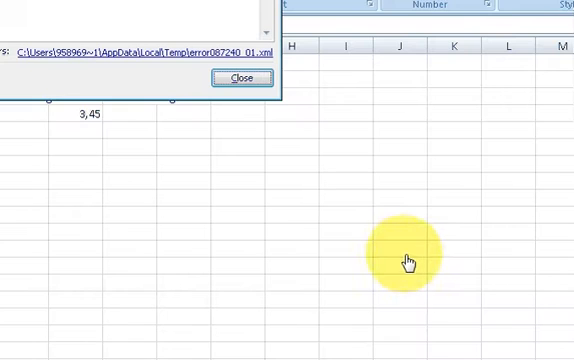
left_click(238, 78)
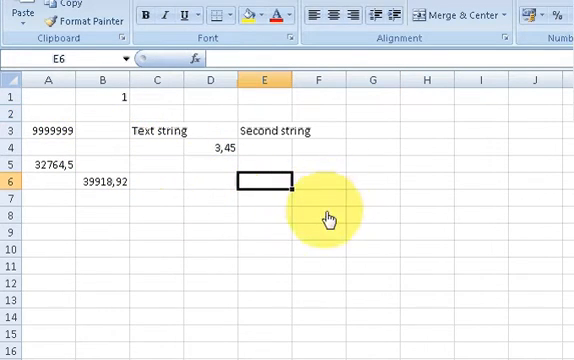
mouse_move(328, 202)
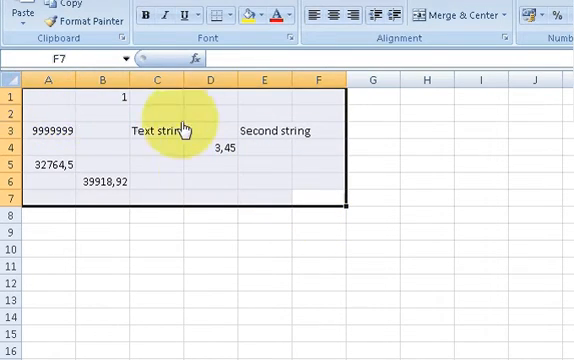
left_click(263, 197)
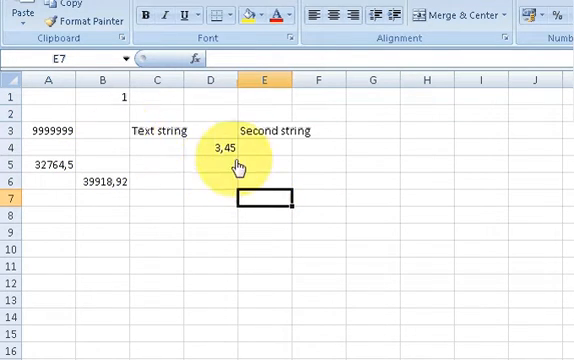
mouse_move(268, 192)
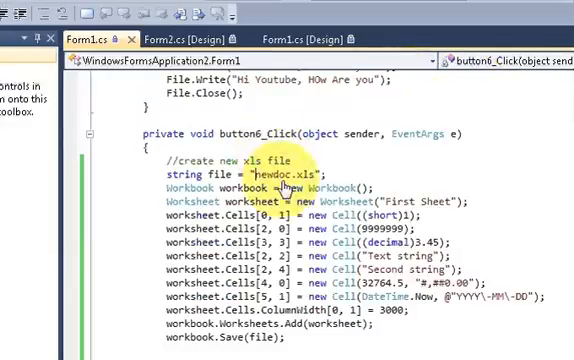
scroll("down", 3)
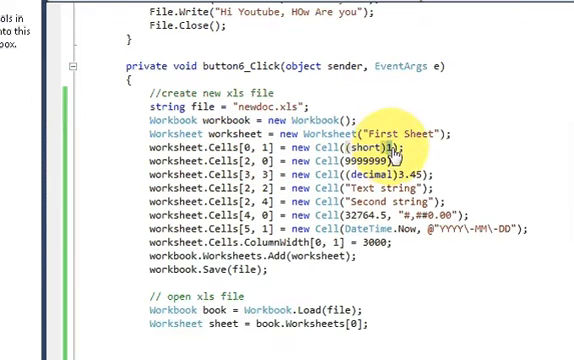
scroll("down", 3)
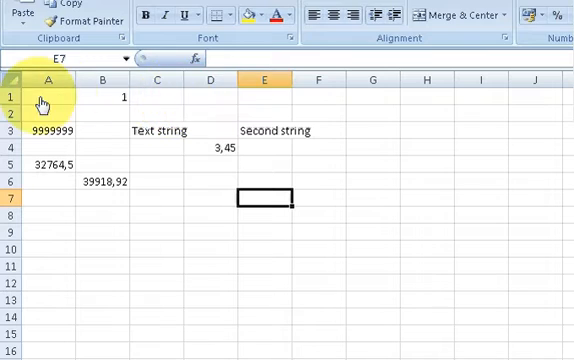
mouse_move(148, 102)
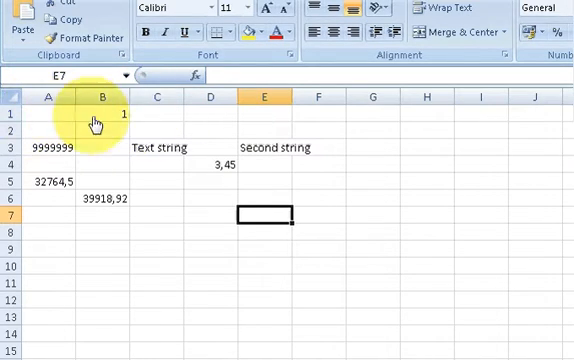
left_click(100, 115)
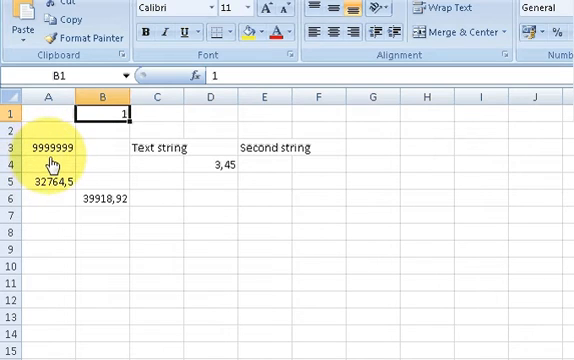
left_click(48, 147)
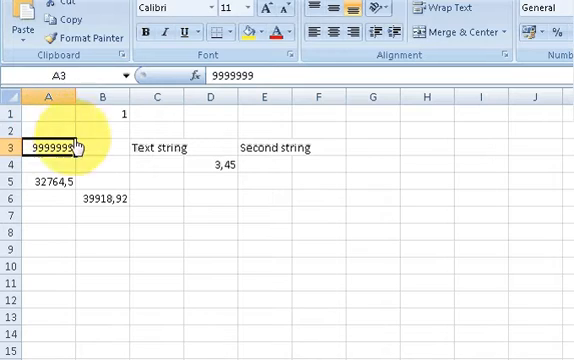
left_click(47, 116)
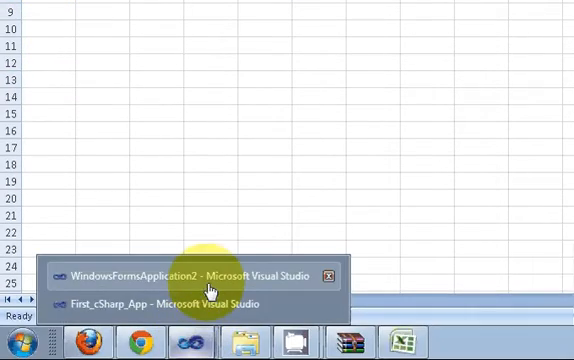
- Switch to Visual Studio and review the Cells[0,1] and Cells[2,0] assignments
left_click(195, 275)
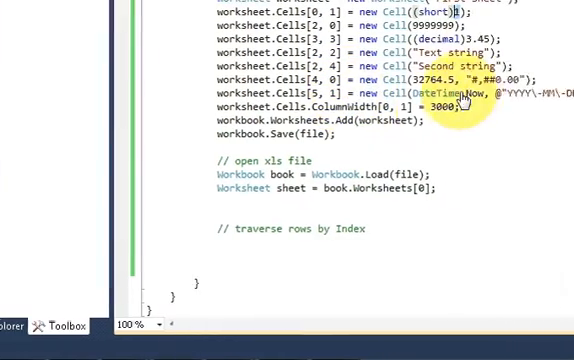
scroll("up", 3)
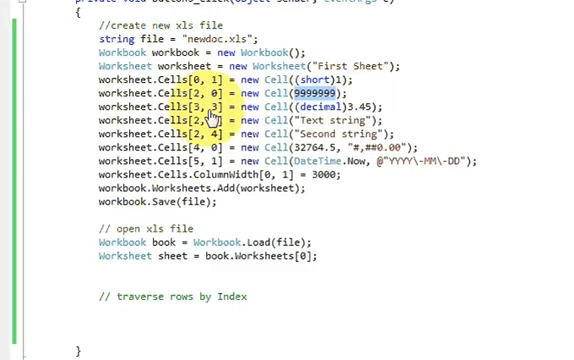
scroll("down", 3)
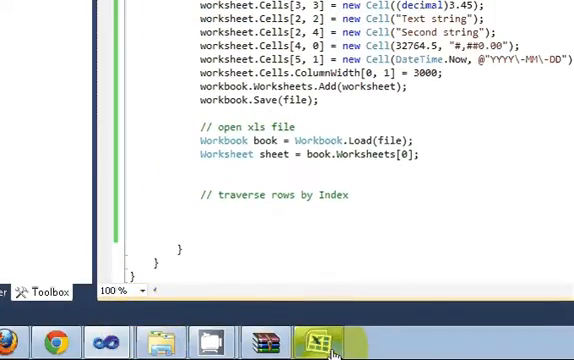
- Return to the generated sheet in Excel and inspect cell D4's value 3,45
left_click(318, 343)
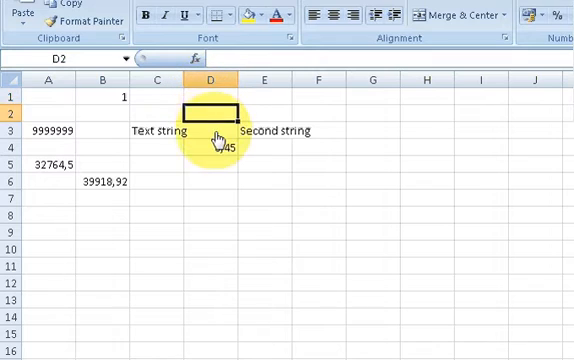
left_click(208, 148)
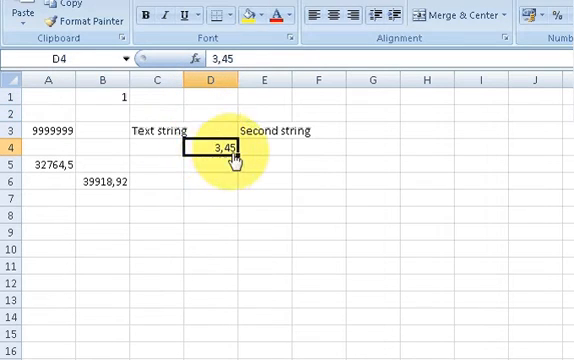
mouse_move(203, 184)
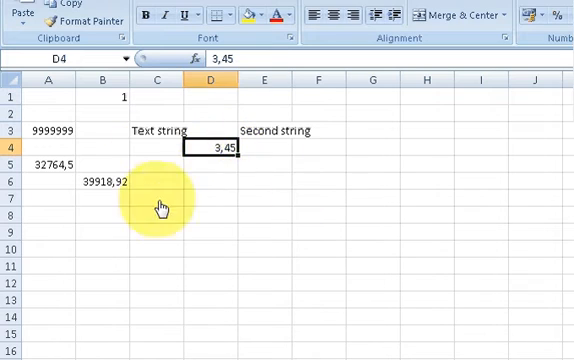
mouse_move(200, 180)
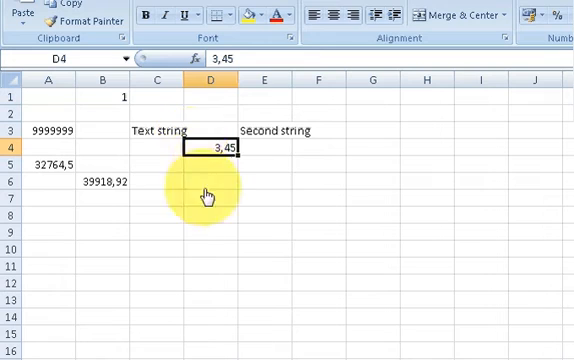
mouse_move(208, 212)
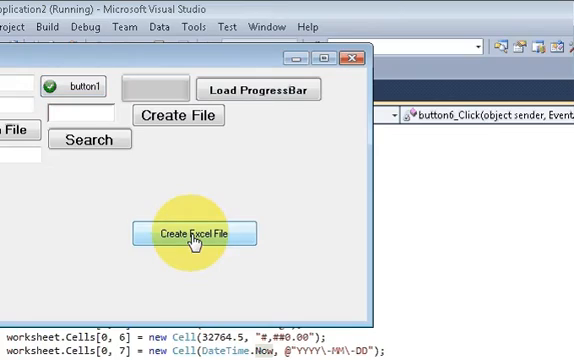
- Click Create Excel File on the running form to regenerate newdoc.xls
left_click(203, 233)
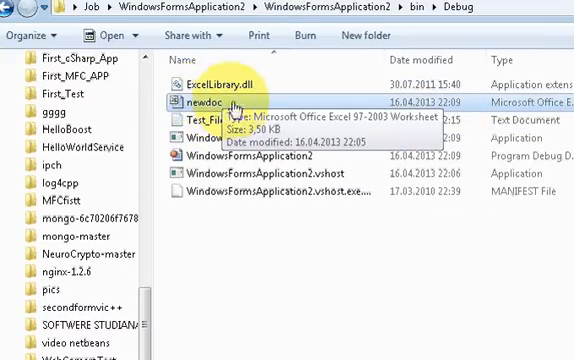
- Right-click newdoc.xls in bin\Debug to open it in Excel
right_click(215, 101)
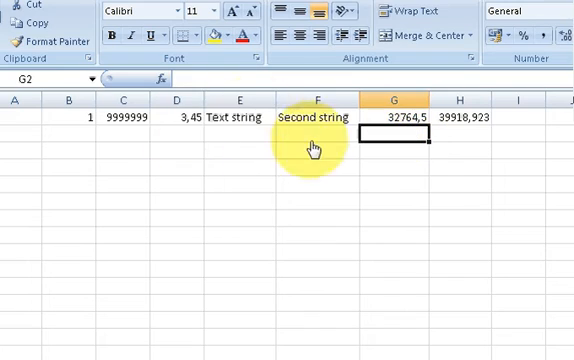
mouse_move(290, 188)
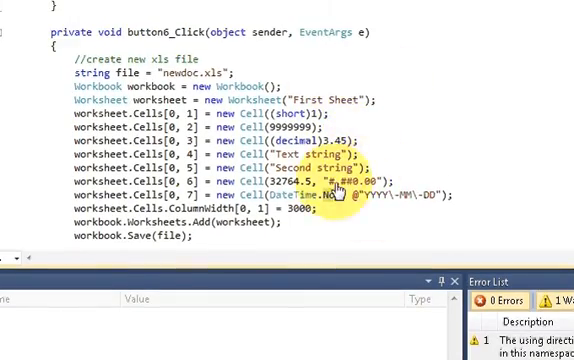
- Scroll through button6_Click down to the traverse rows comment
scroll("down", 3)
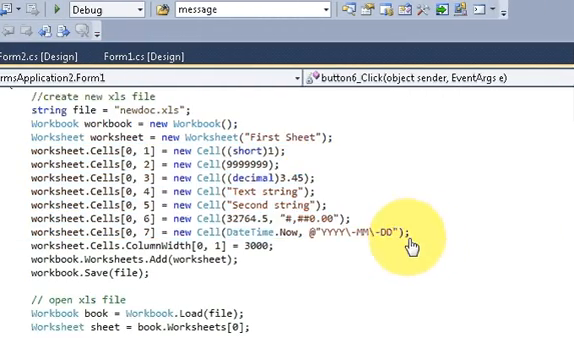
scroll("down", 3)
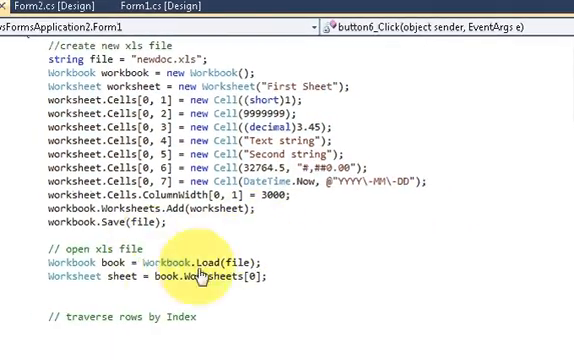
scroll("down", 3)
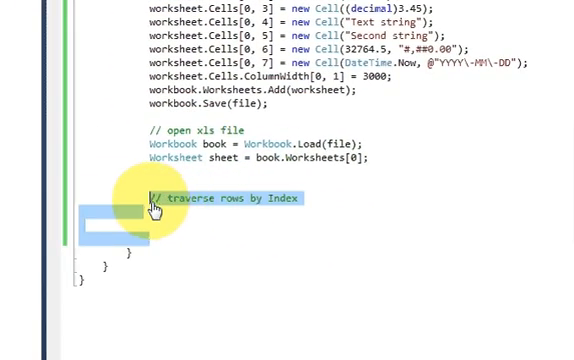
mouse_move(252, 221)
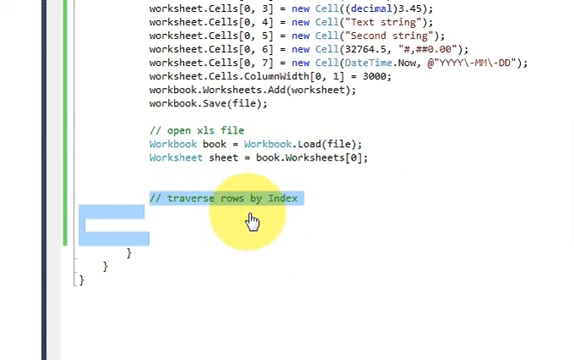